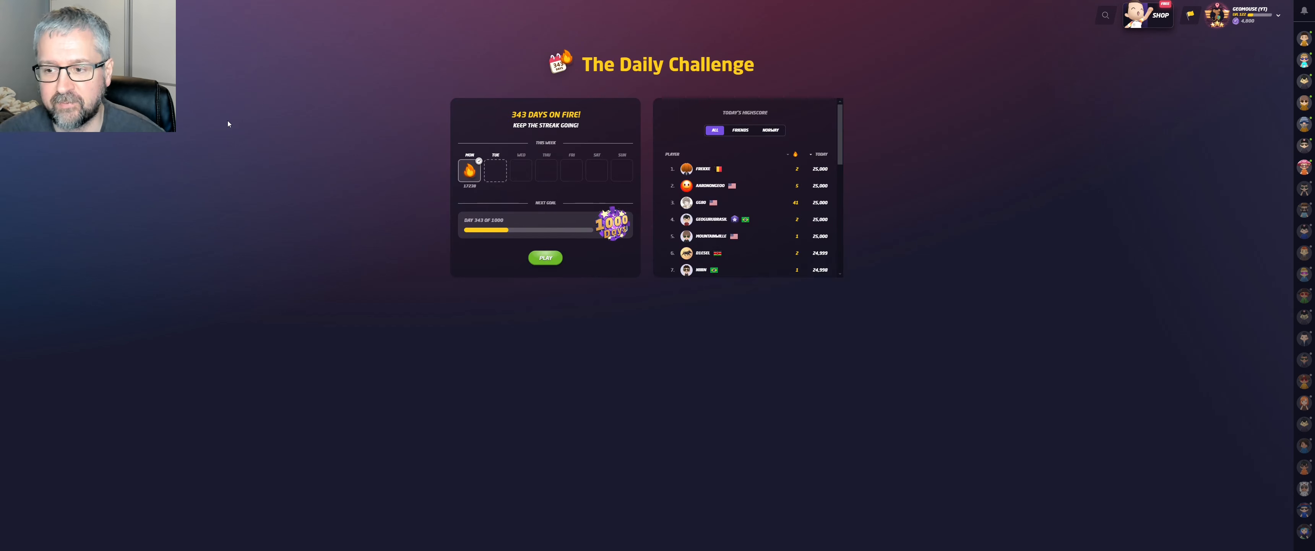
{"action": "mouse_move", "coordinate": [262, 250]}
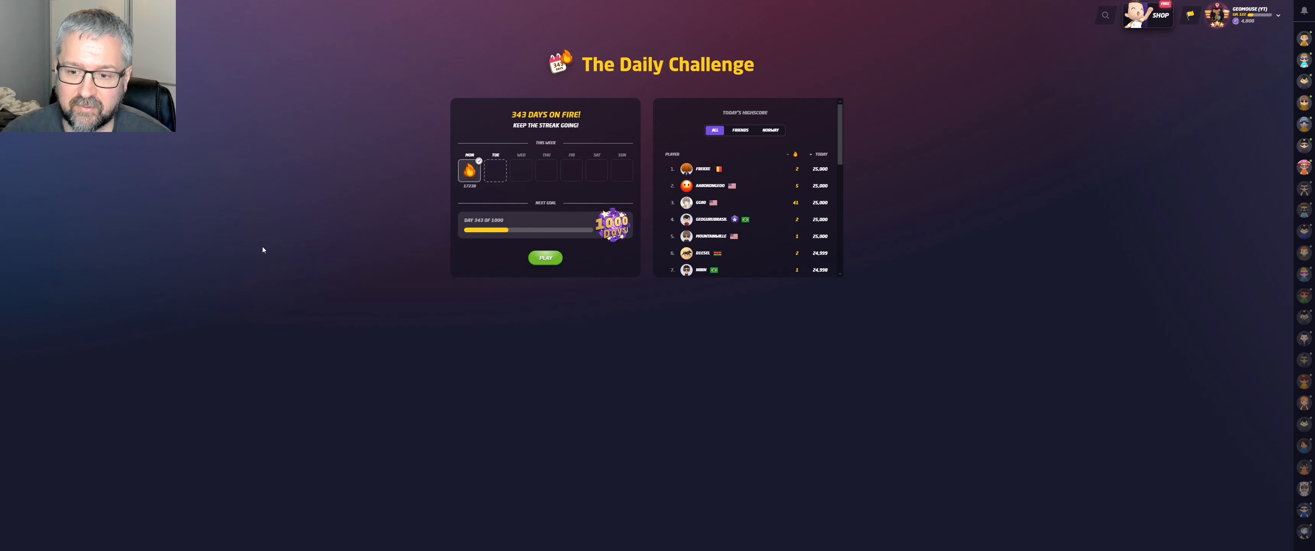
Begin the Daily Challenge and drop the round-1 pin near Irbid in northern Jordan.
{"action": "left_click", "coordinate": [545, 257]}
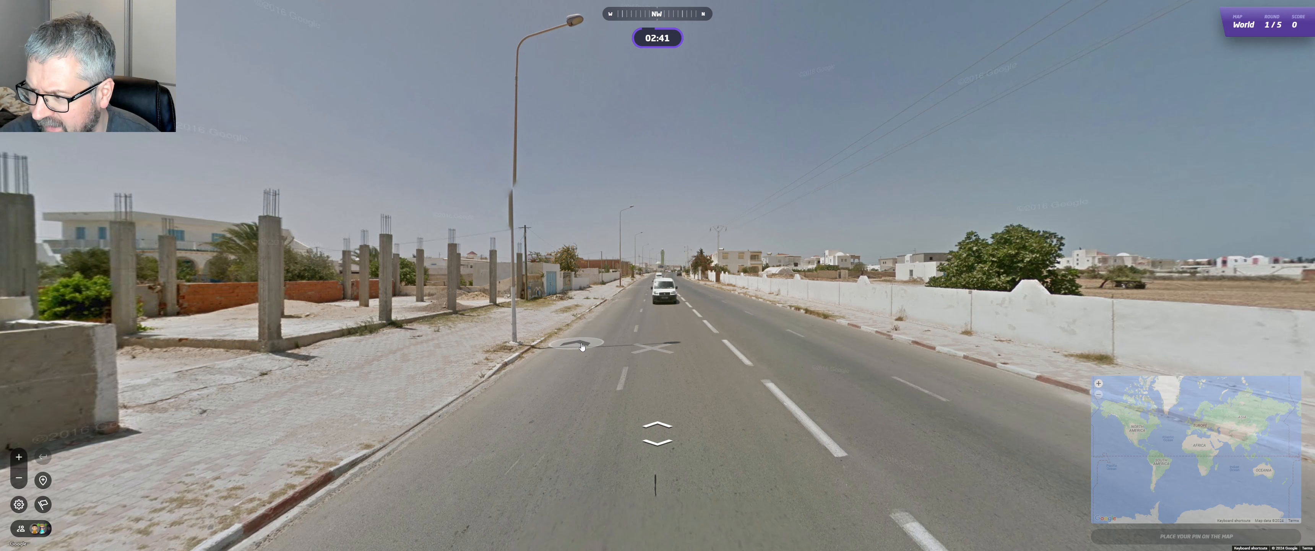
{"action": "mouse_move", "coordinate": [891, 361]}
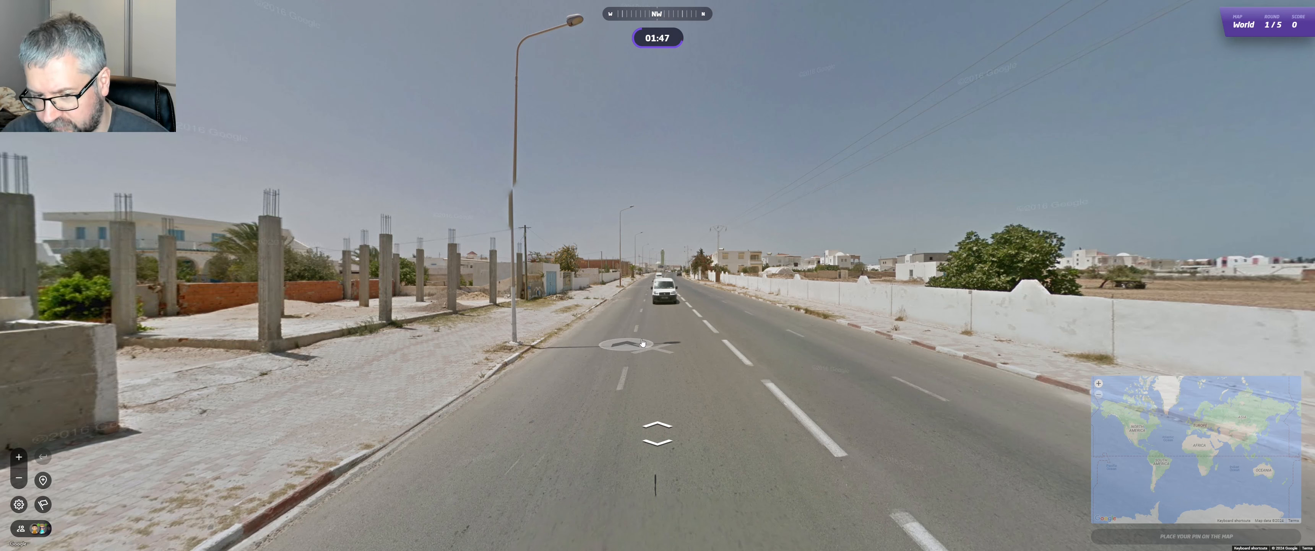
{"action": "left_click", "coordinate": [658, 344]}
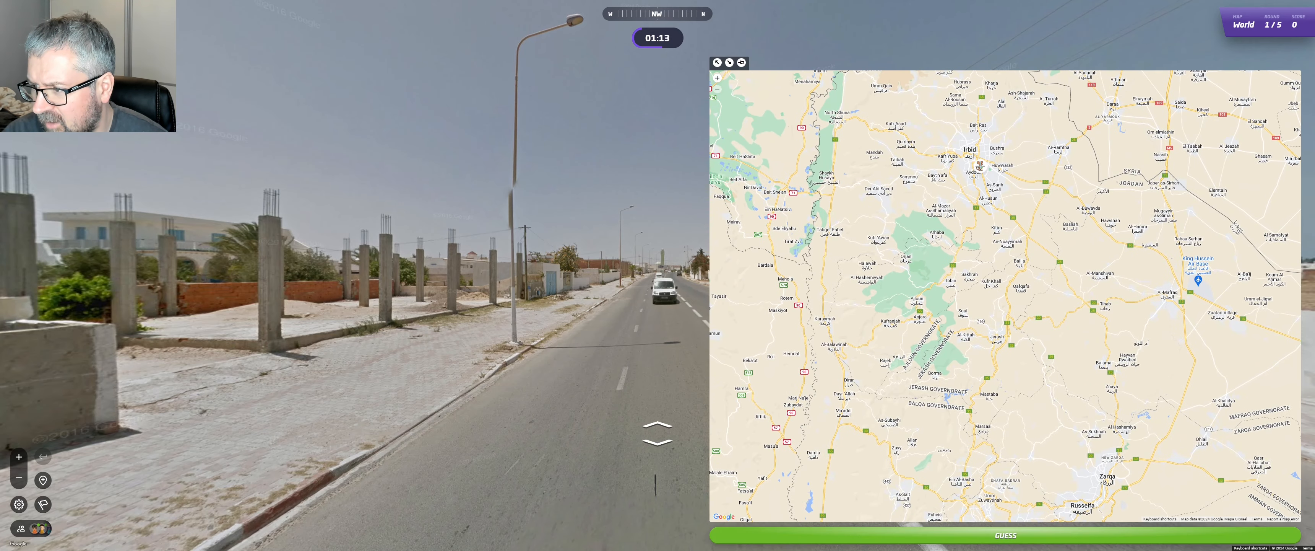
Lock in the Irbid guess, scoring 1,065 points at 2,307 km from the Tunisian coast.
{"action": "left_click", "coordinate": [1003, 534]}
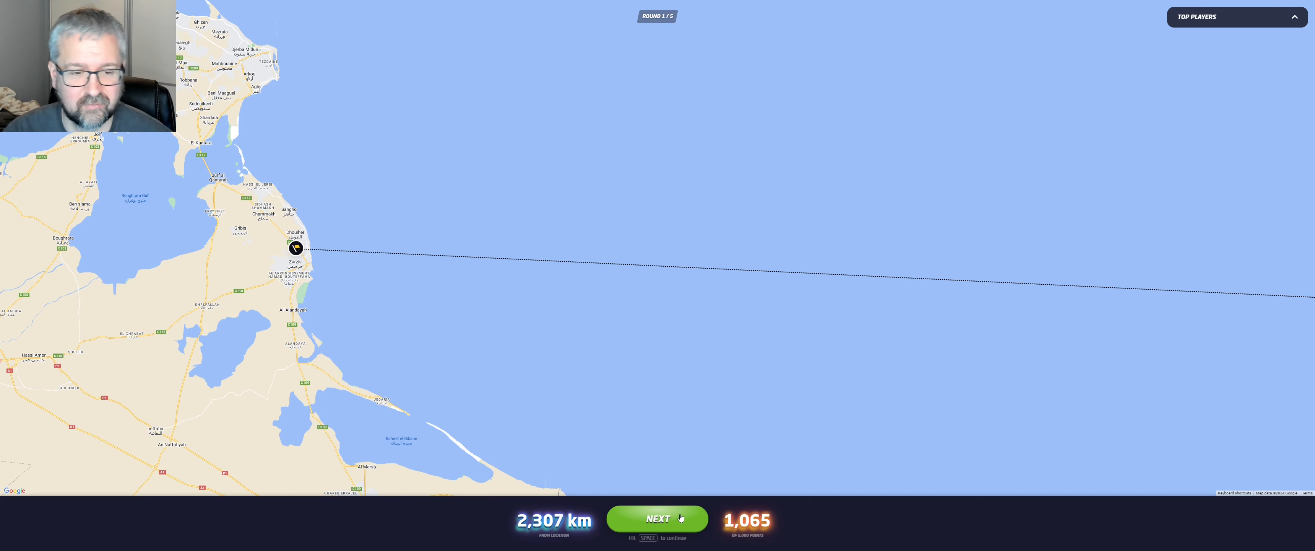
Advance to round 2 and pin the guess near Guatemala City.
{"action": "left_click", "coordinate": [657, 518]}
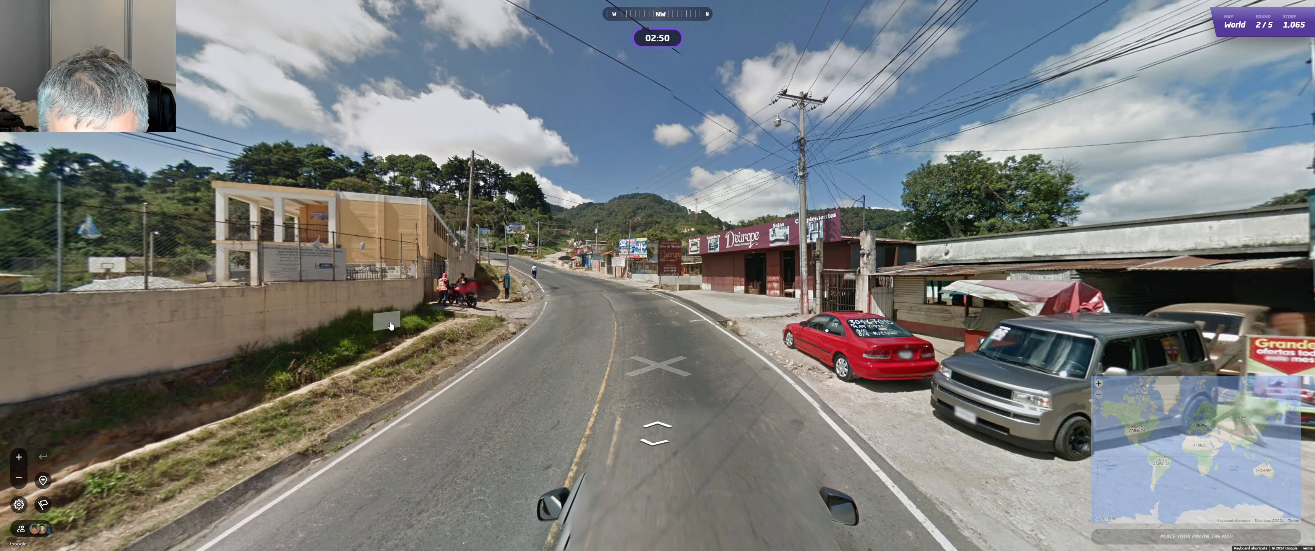
{"action": "mouse_move", "coordinate": [314, 258]}
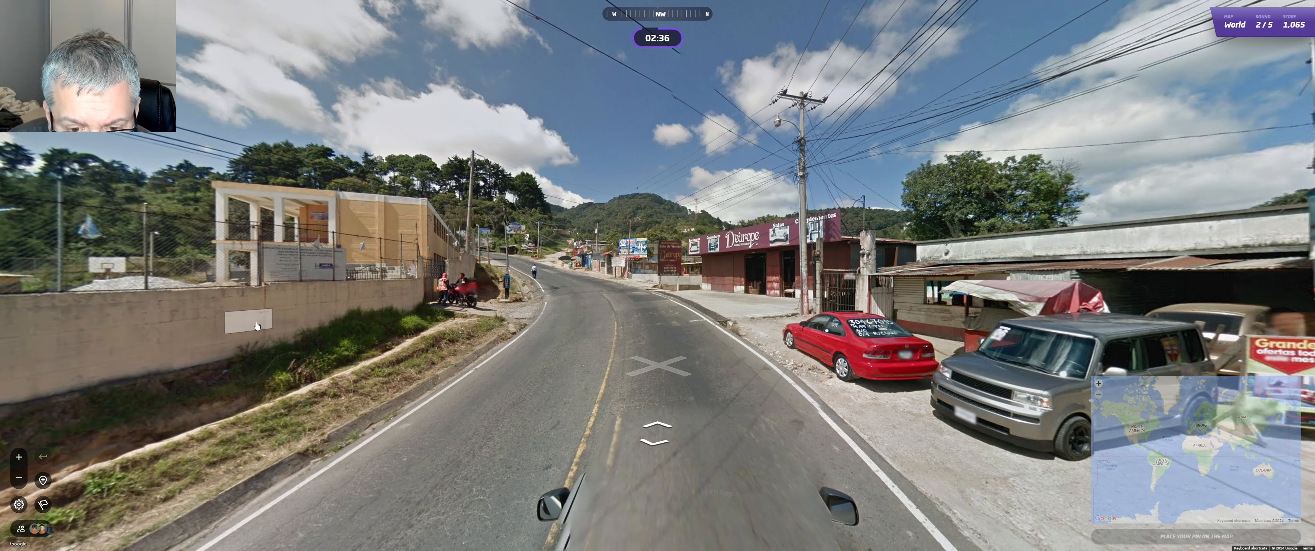
{"action": "mouse_move", "coordinate": [322, 328]}
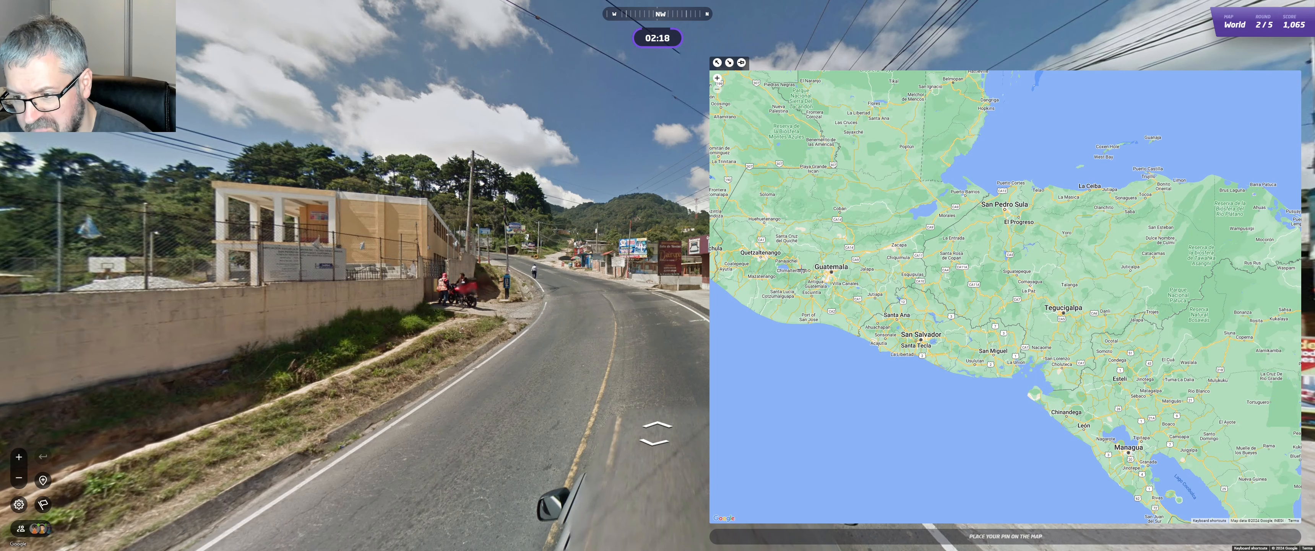
{"action": "left_click", "coordinate": [839, 278]}
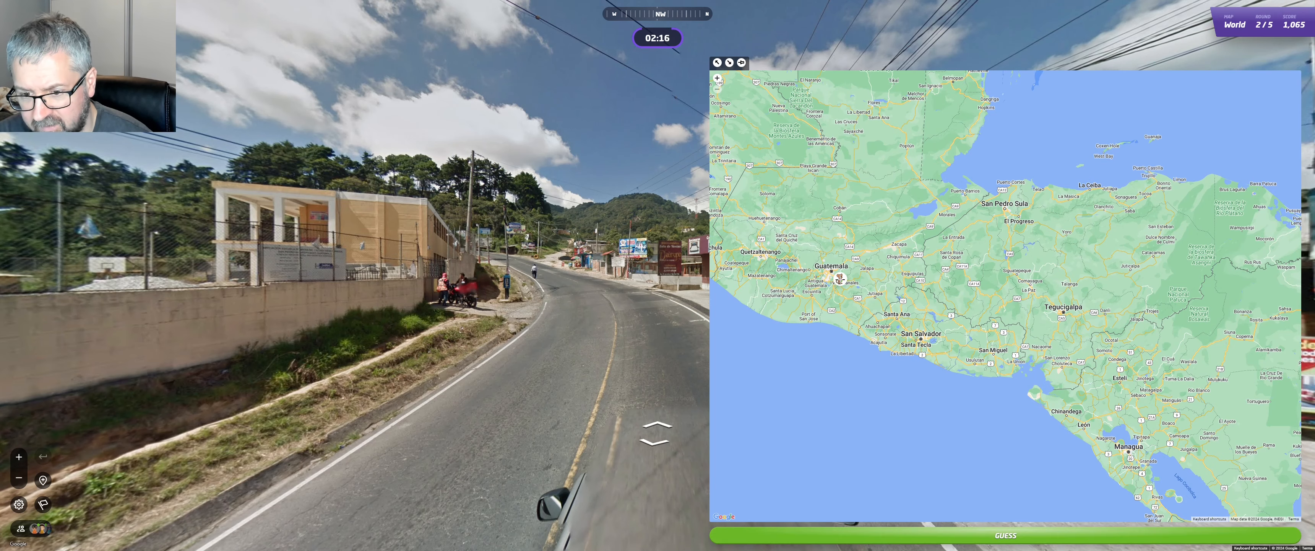
Submit the Guatemala City guess for 4,898 points, 31 km off.
{"action": "left_click", "coordinate": [1004, 535]}
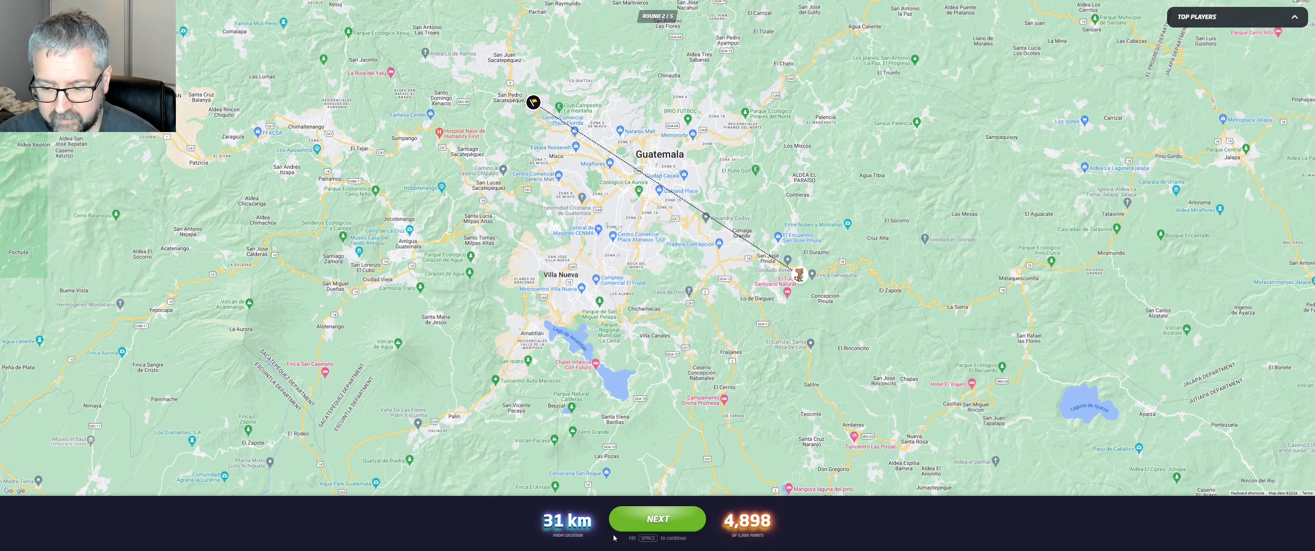
Advance to round 3, the railway-track scene, with 5,963 total points.
{"action": "left_click", "coordinate": [658, 517]}
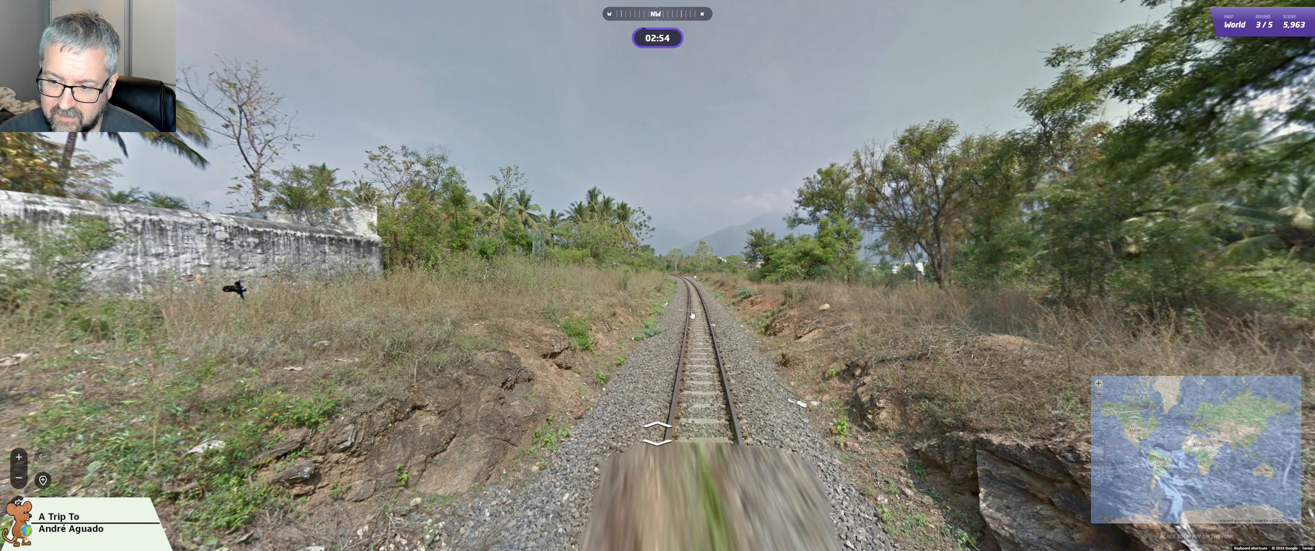
{"action": "mouse_move", "coordinate": [598, 281]}
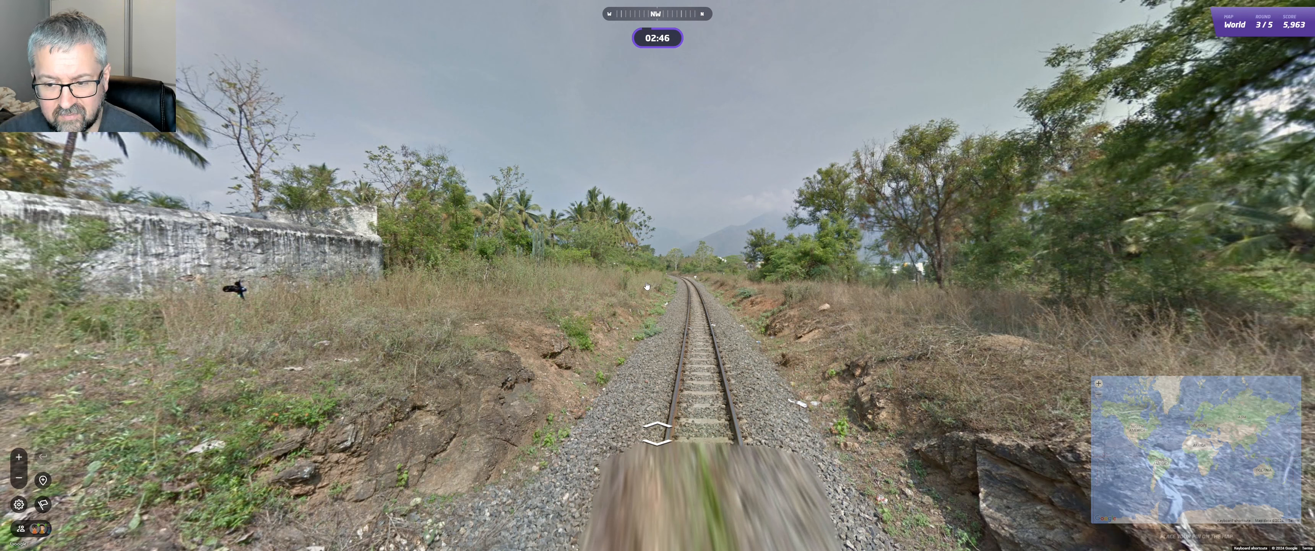
{"action": "mouse_move", "coordinate": [474, 317]}
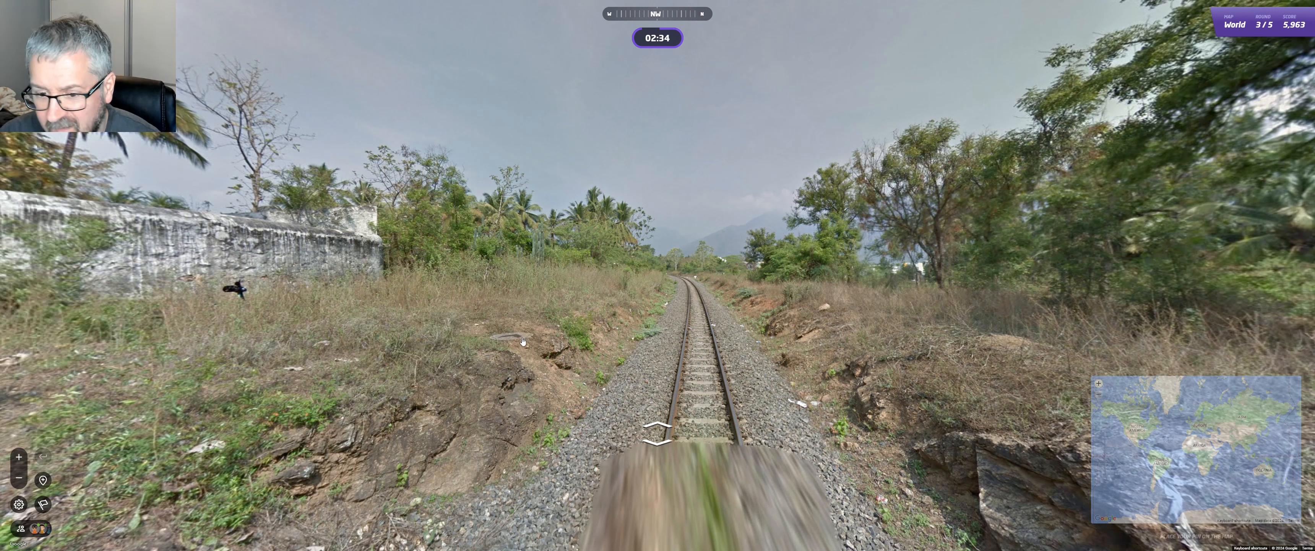
{"action": "mouse_move", "coordinate": [772, 327]}
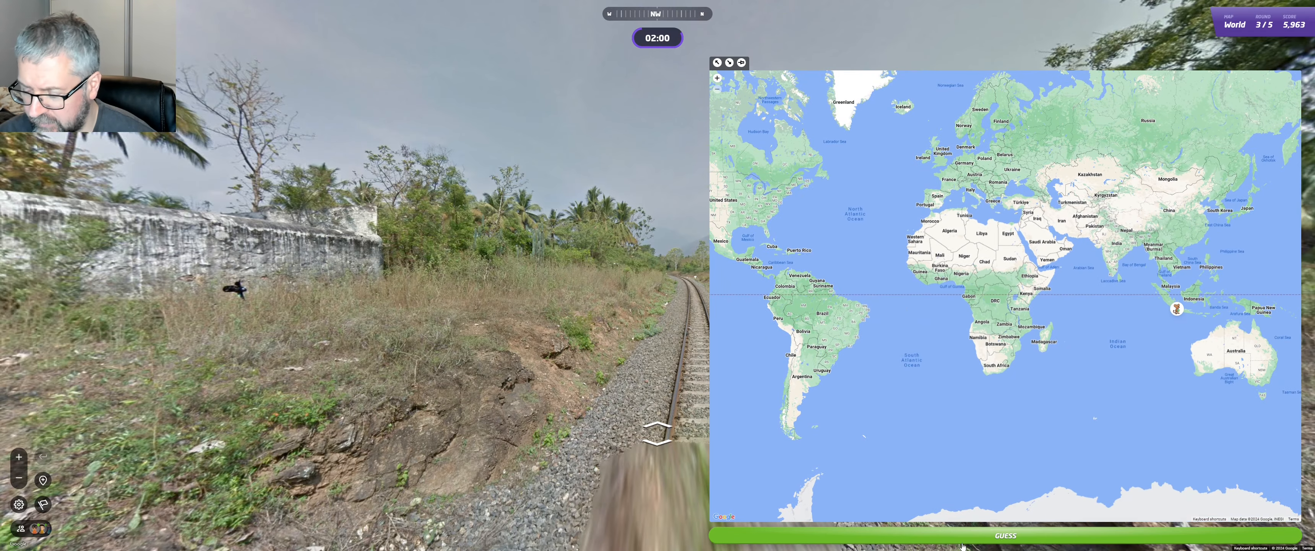
Submit the Java guess for 367 points, 3,898 km from southern India, and continue to round 4.
{"action": "left_click", "coordinate": [1003, 534]}
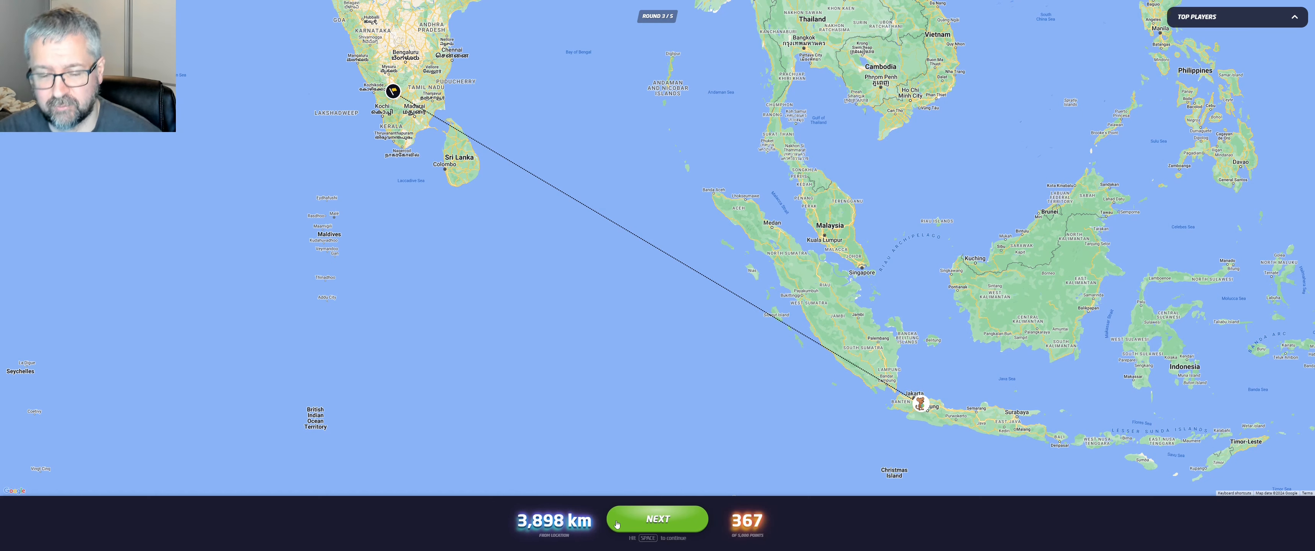
{"action": "mouse_move", "coordinate": [635, 443]}
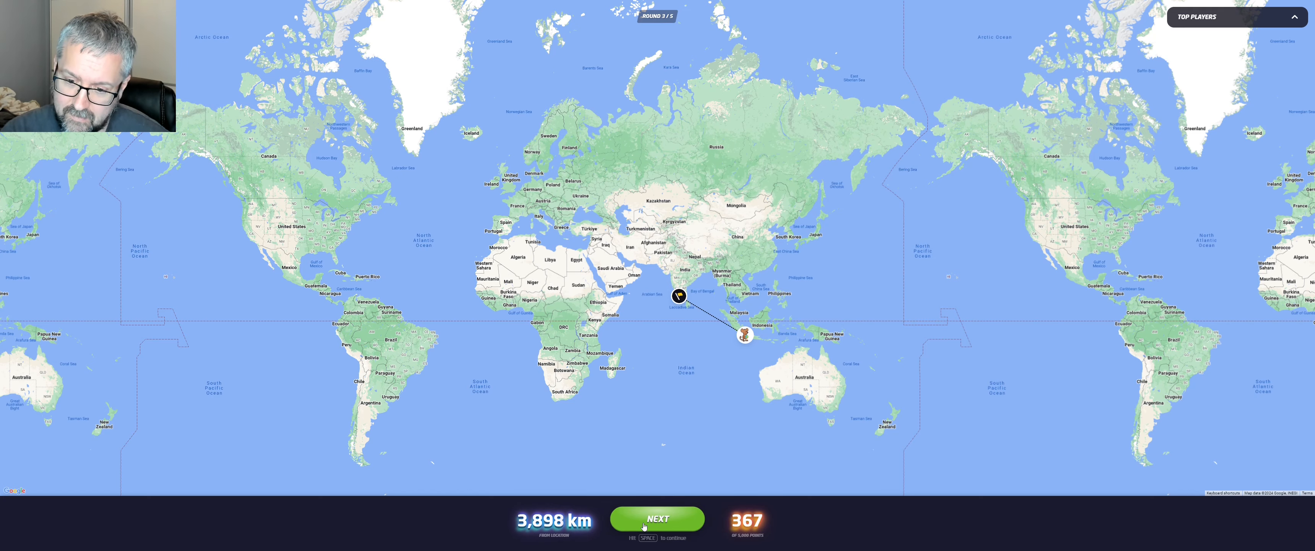
{"action": "mouse_move", "coordinate": [592, 501]}
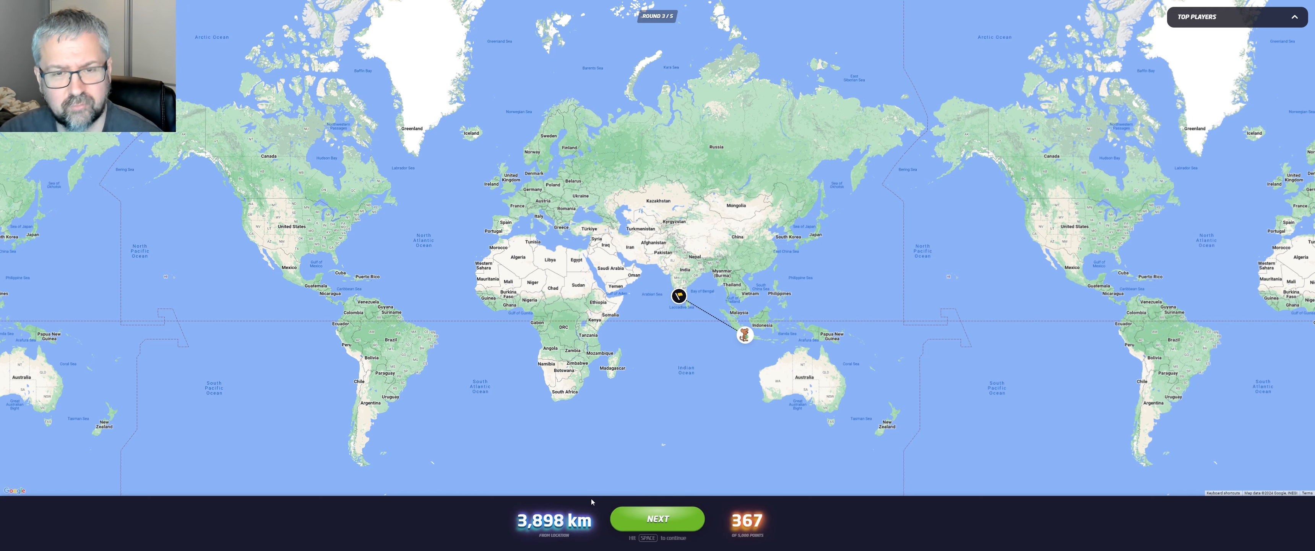
{"action": "left_click", "coordinate": [656, 518]}
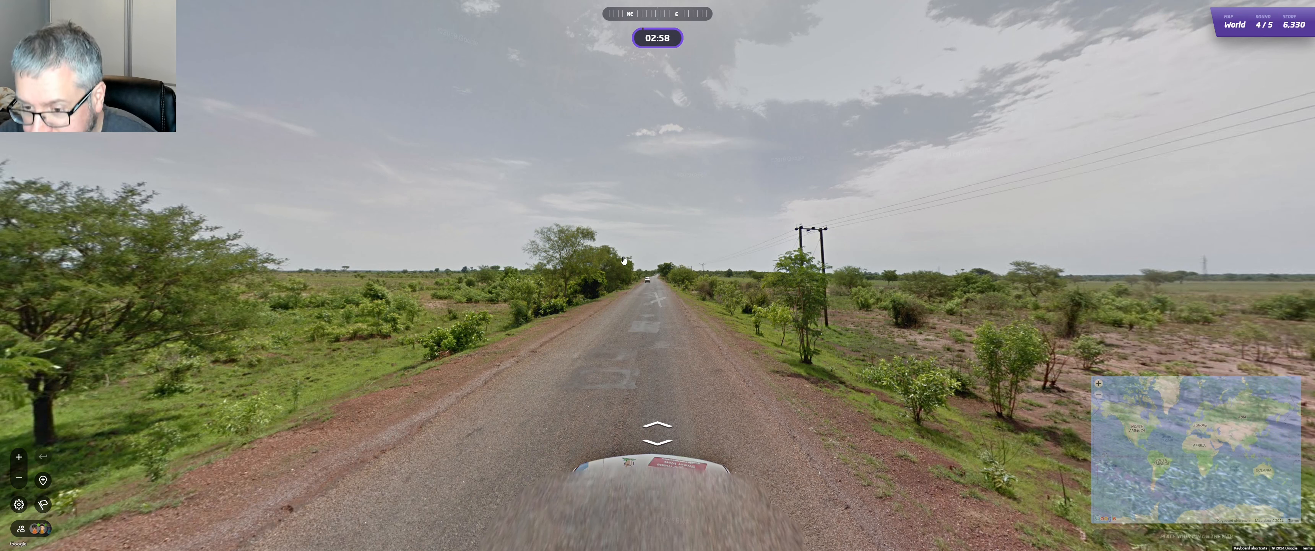
Pin round 4 near Tamale in northern Ghana for 4,742 points, 79 km off, and continue to round 5.
{"action": "left_click", "coordinate": [594, 367]}
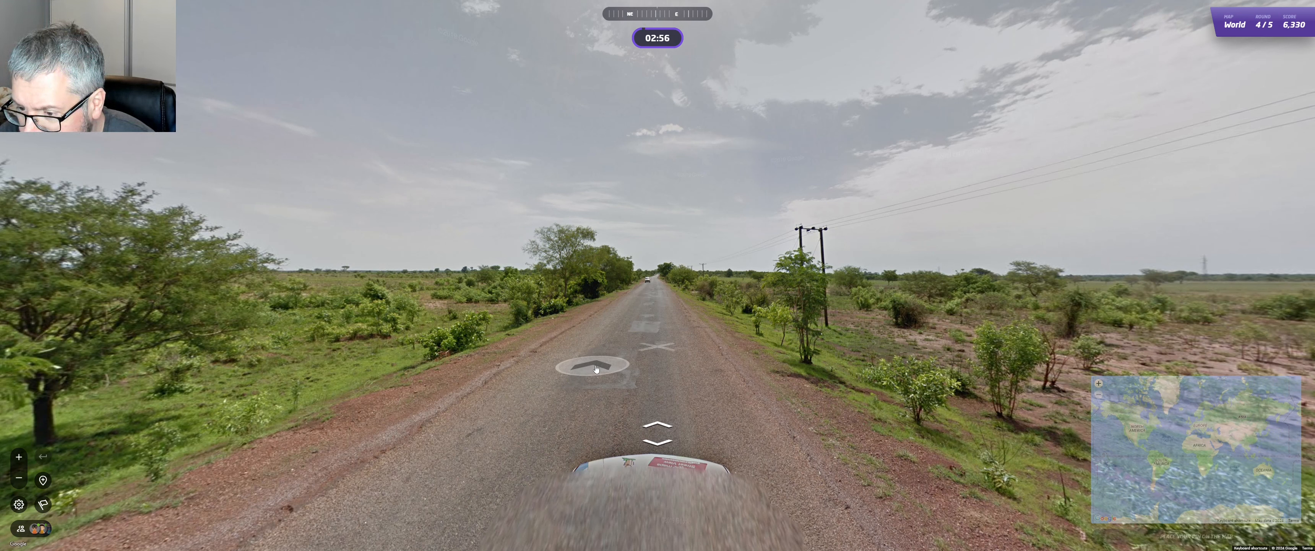
{"action": "left_click", "coordinate": [595, 368]}
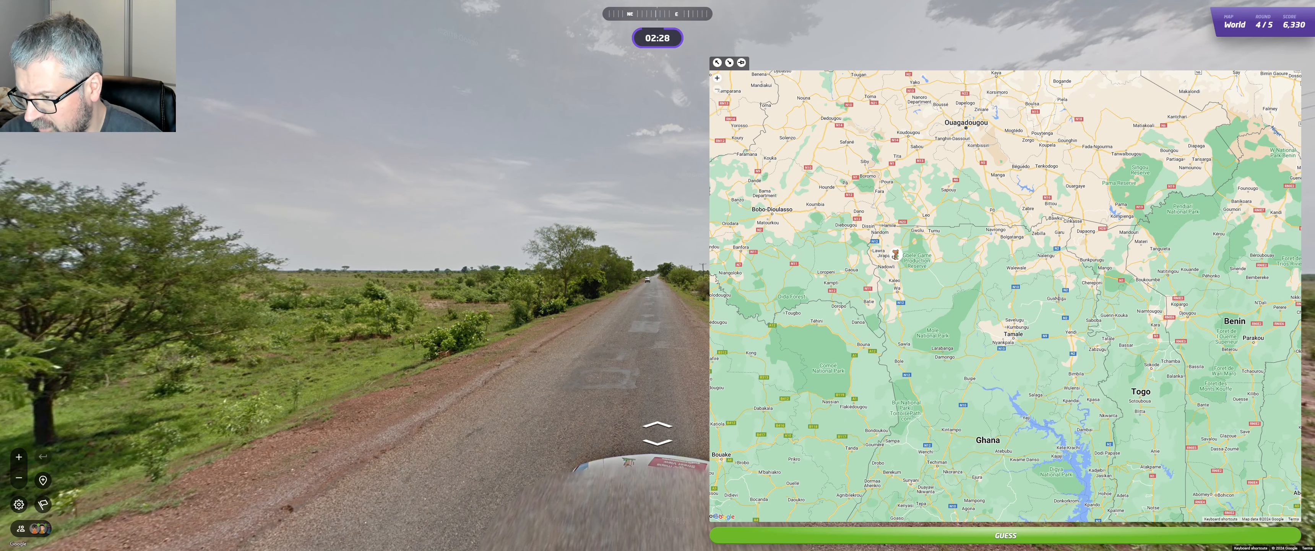
{"action": "left_click", "coordinate": [1004, 535]}
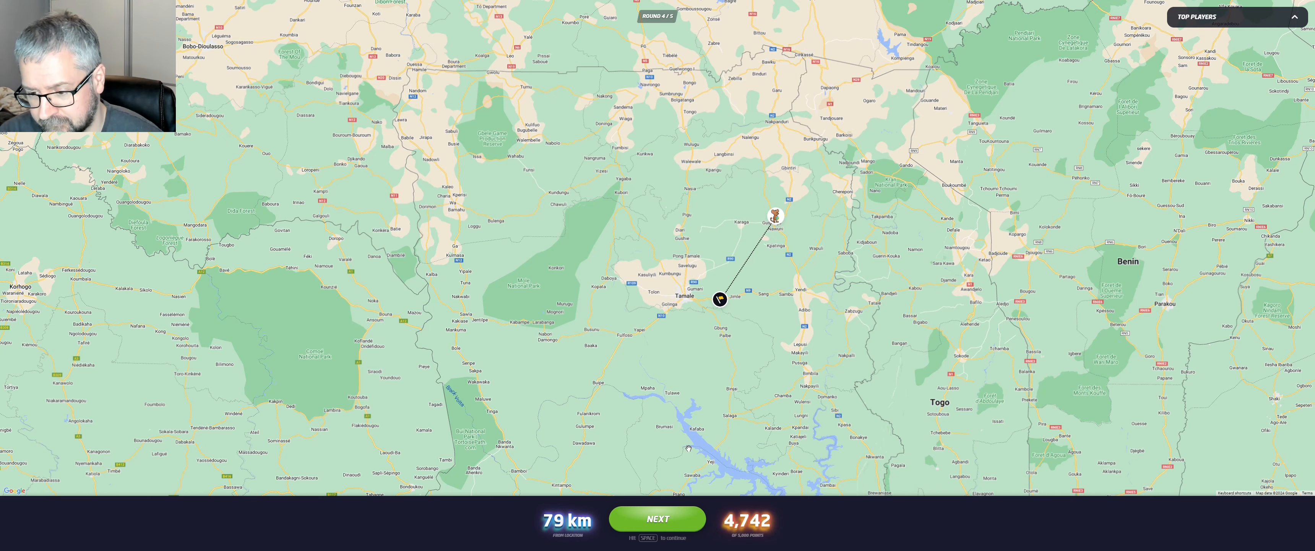
{"action": "left_click", "coordinate": [657, 517]}
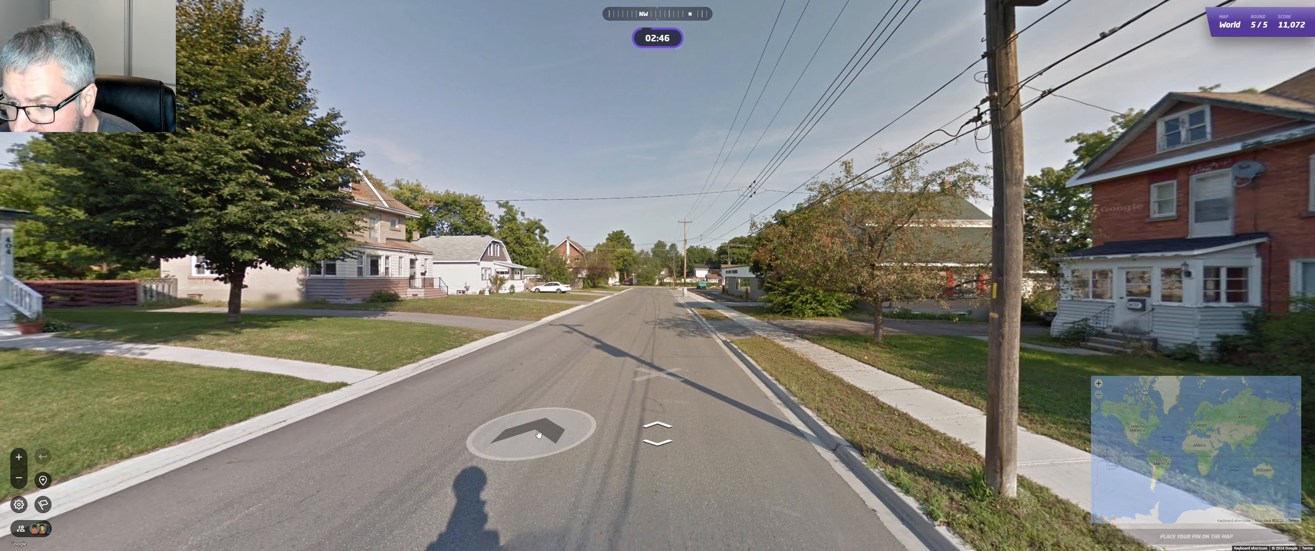
Bring up the round-5 guess map over the northeastern US and eastern Canada.
{"action": "left_click", "coordinate": [538, 430]}
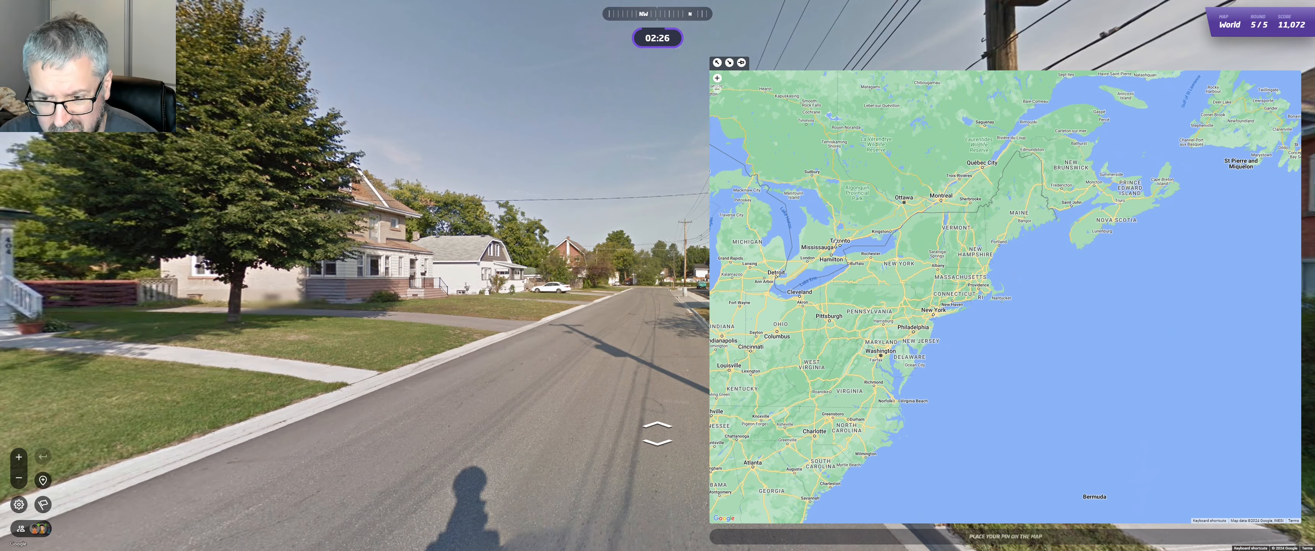
Pin round 5 north of Lake Ontario near Toronto for 4,639 points and view the 15,711 final total.
{"action": "left_click", "coordinate": [836, 241]}
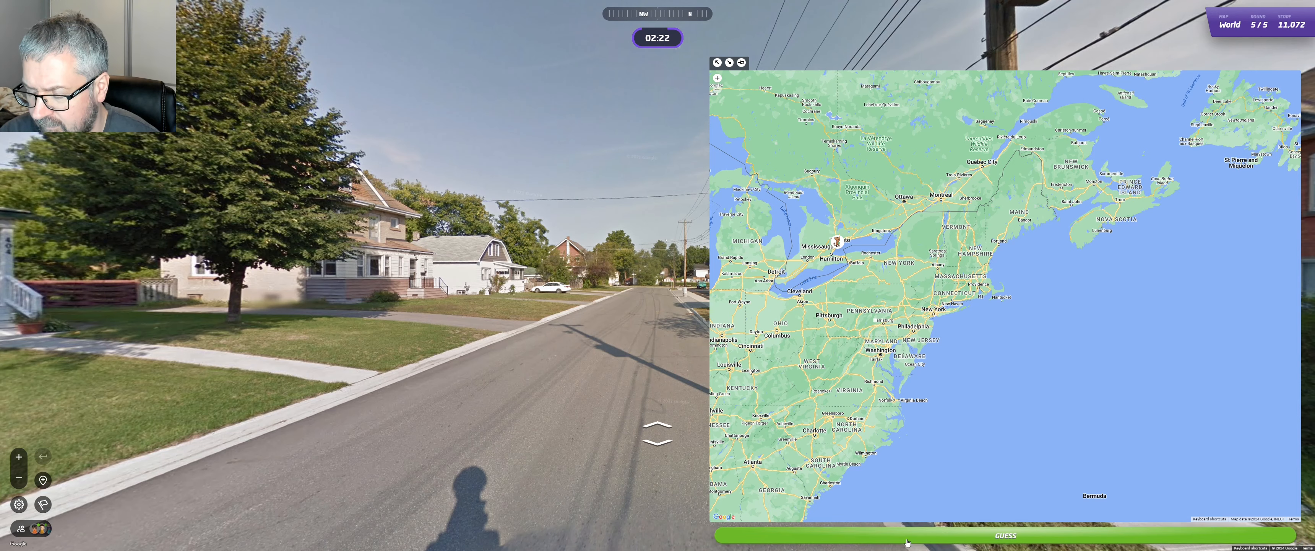
{"action": "left_click", "coordinate": [1004, 534]}
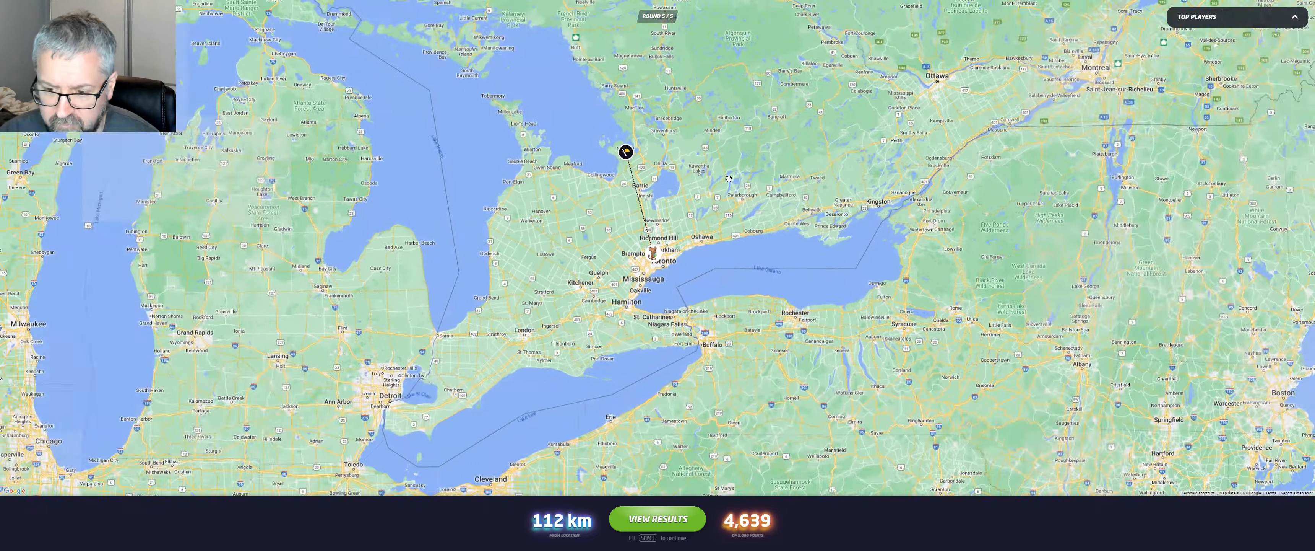
{"action": "left_click", "coordinate": [657, 517]}
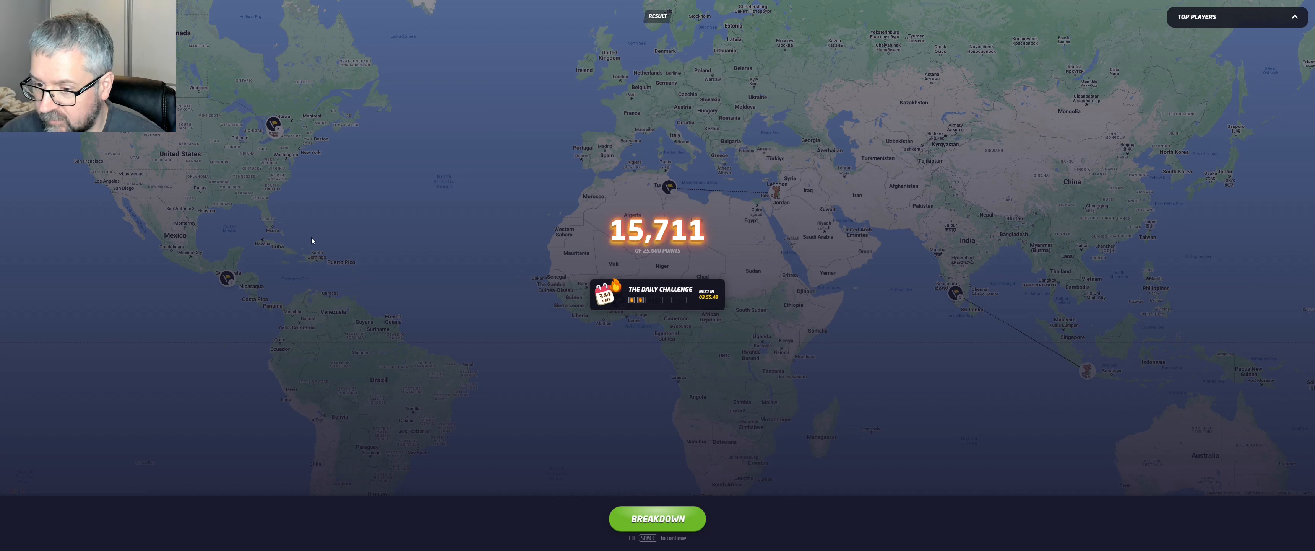
{"action": "mouse_move", "coordinate": [713, 200]}
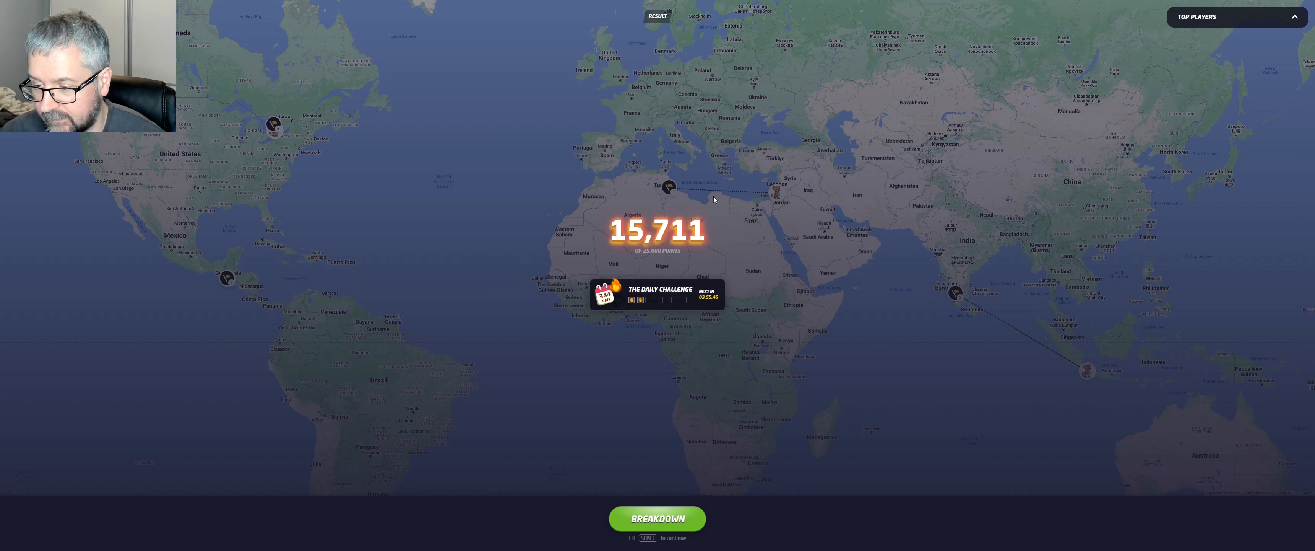
{"action": "mouse_move", "coordinate": [674, 161]}
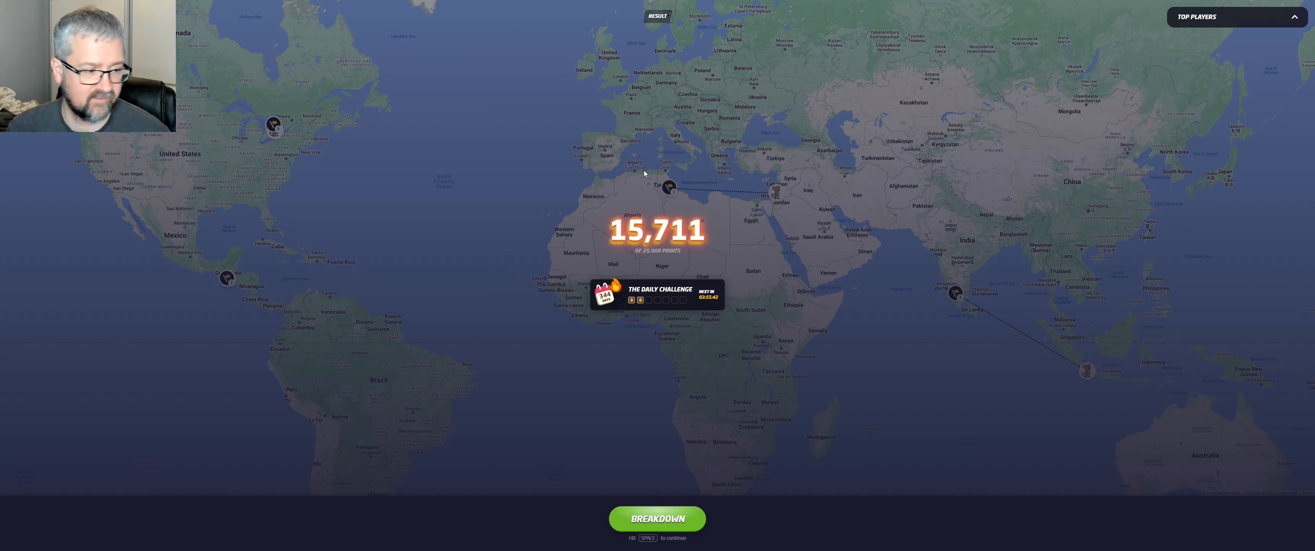
{"action": "mouse_move", "coordinate": [633, 178]}
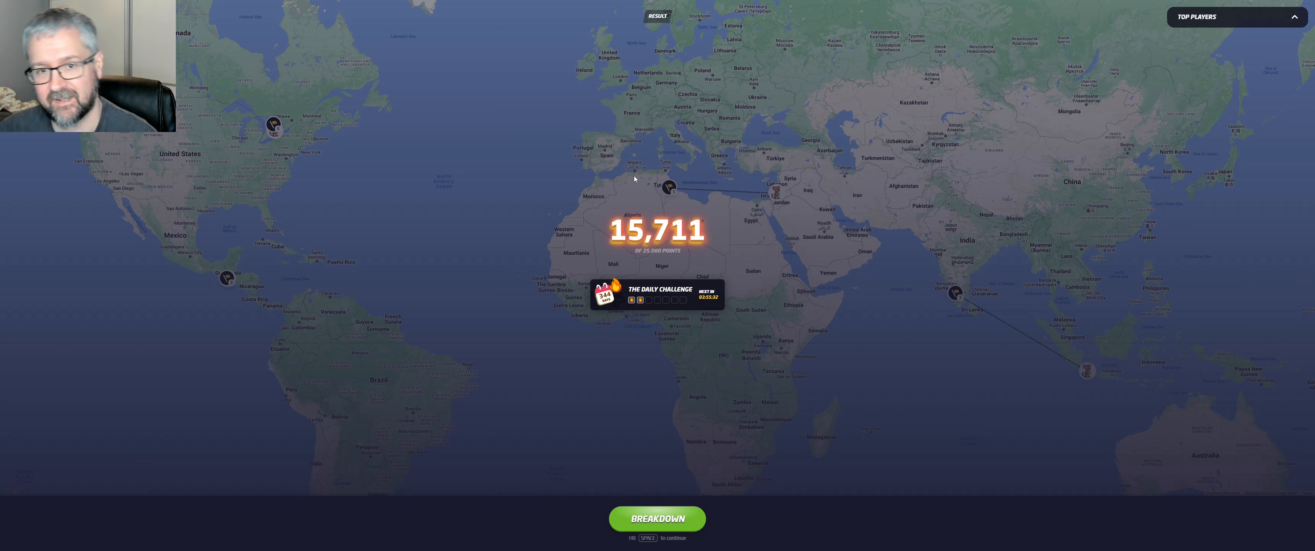
{"action": "mouse_move", "coordinate": [665, 157]}
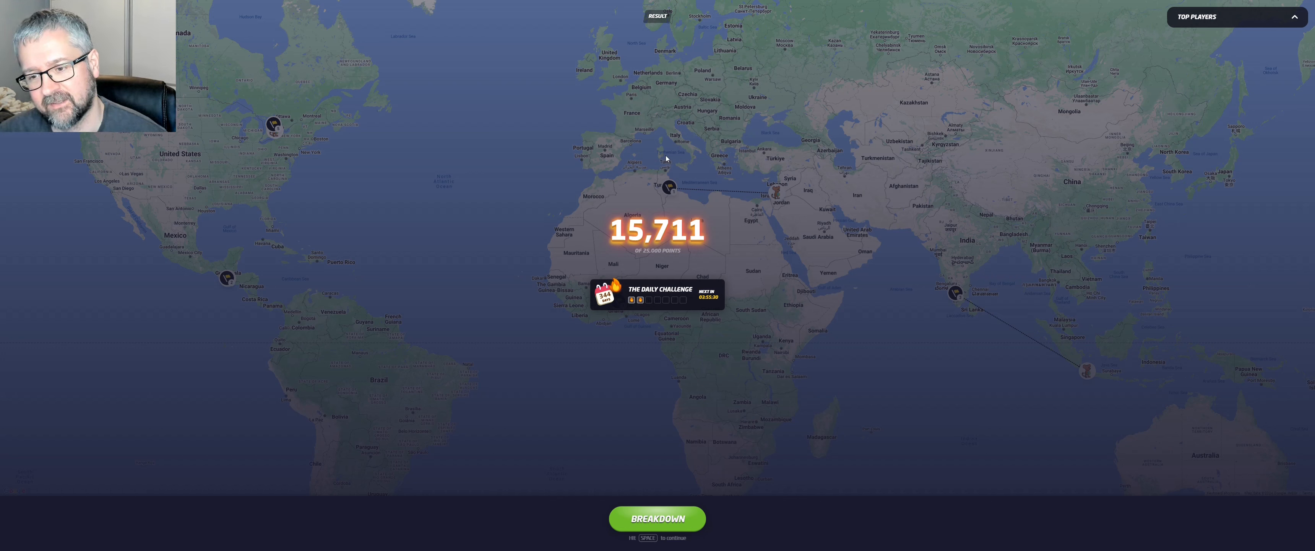